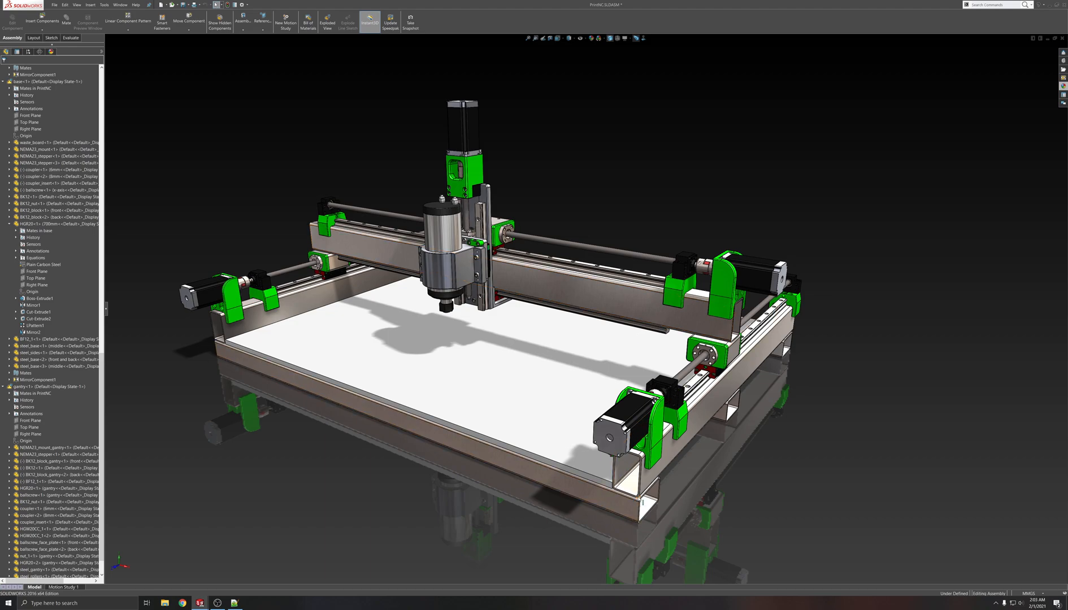
mouse_move(675, 241)
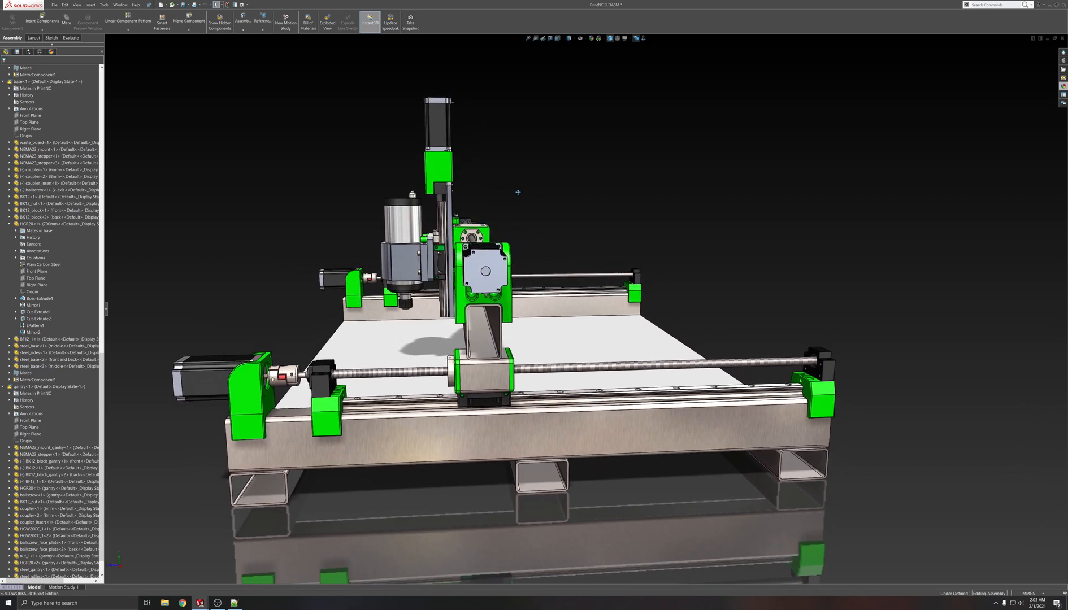
Step: Orbit the CNC router assembly to view the gantry and frame from another side
left_click_drag(518, 272, 572, 215)
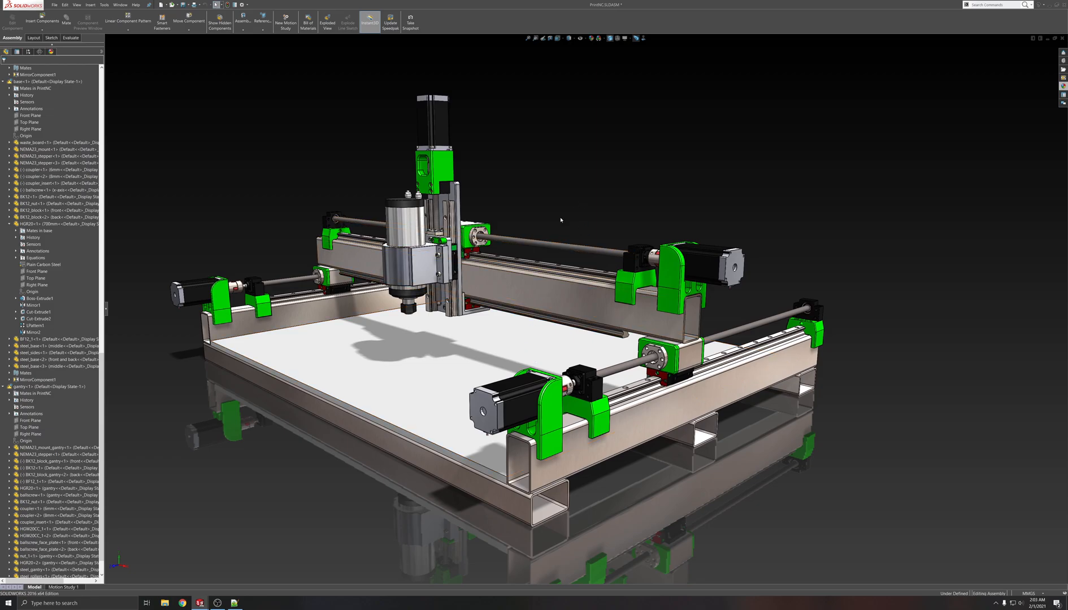
mouse_move(533, 209)
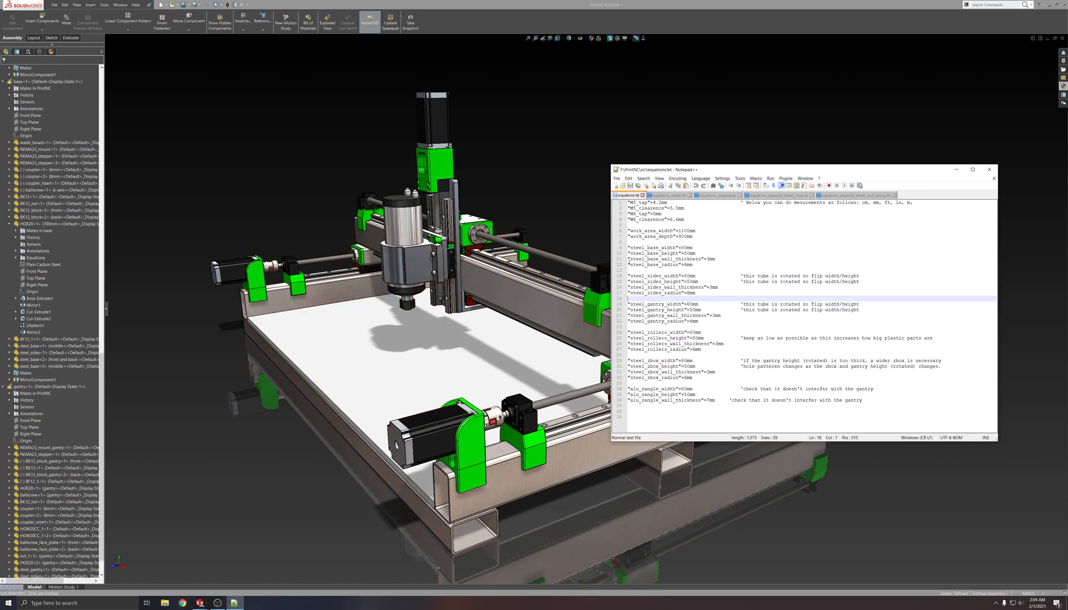
Step: Zoom in on the gantry tube for a close look after reviewing the tube variables
left_click_drag(616, 247, 692, 261)
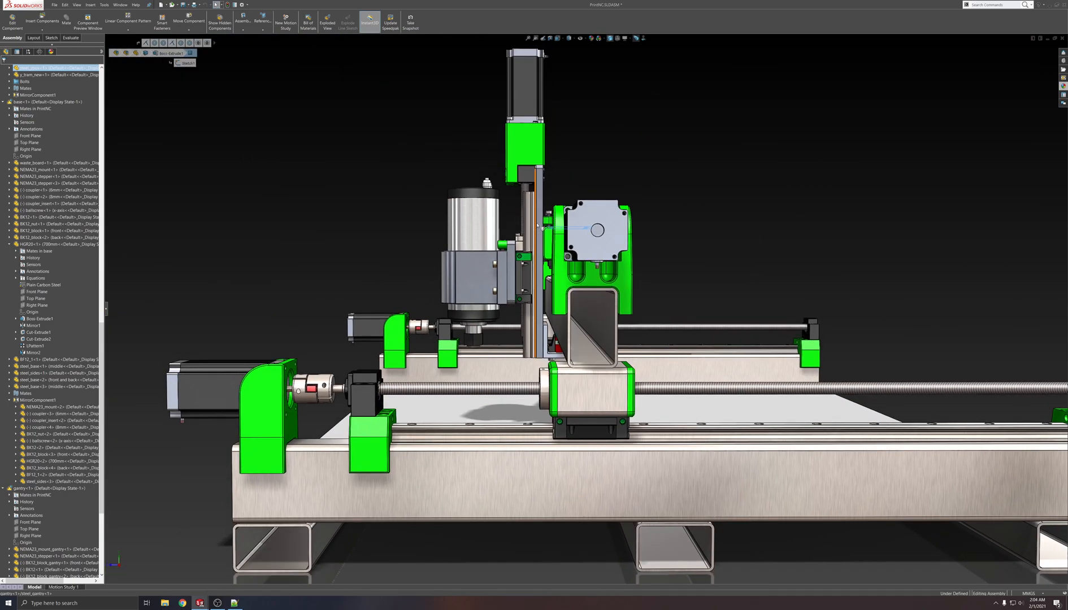
Step: Switch to Notepad++ and copy the imperial values from equations_imperial.txt into equations.txt
key("alt+tab")
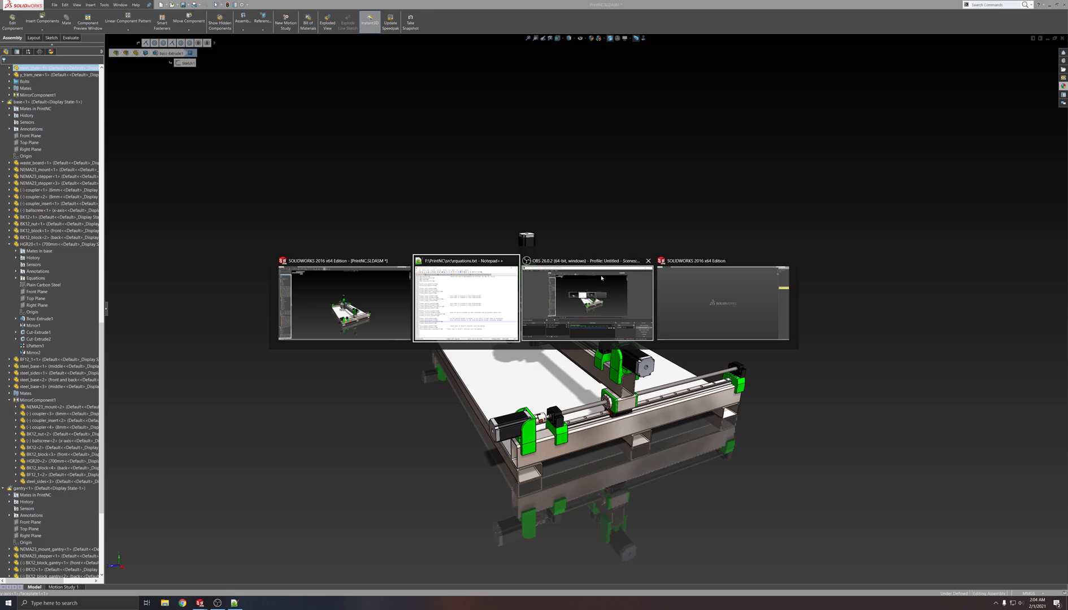
left_click(466, 261)
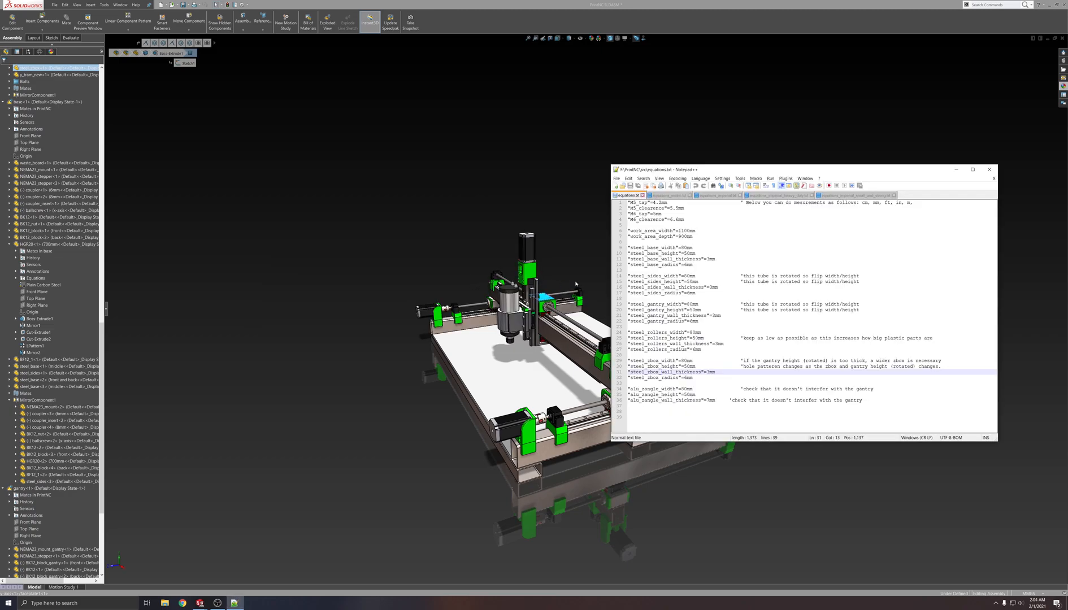
left_click(714, 196)
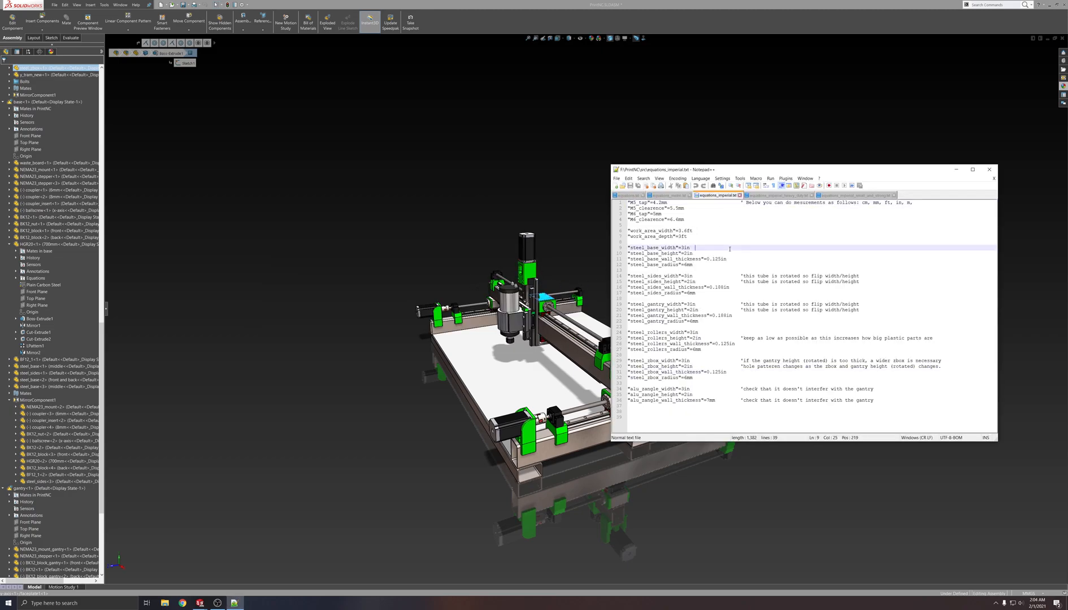
left_click(626, 195)
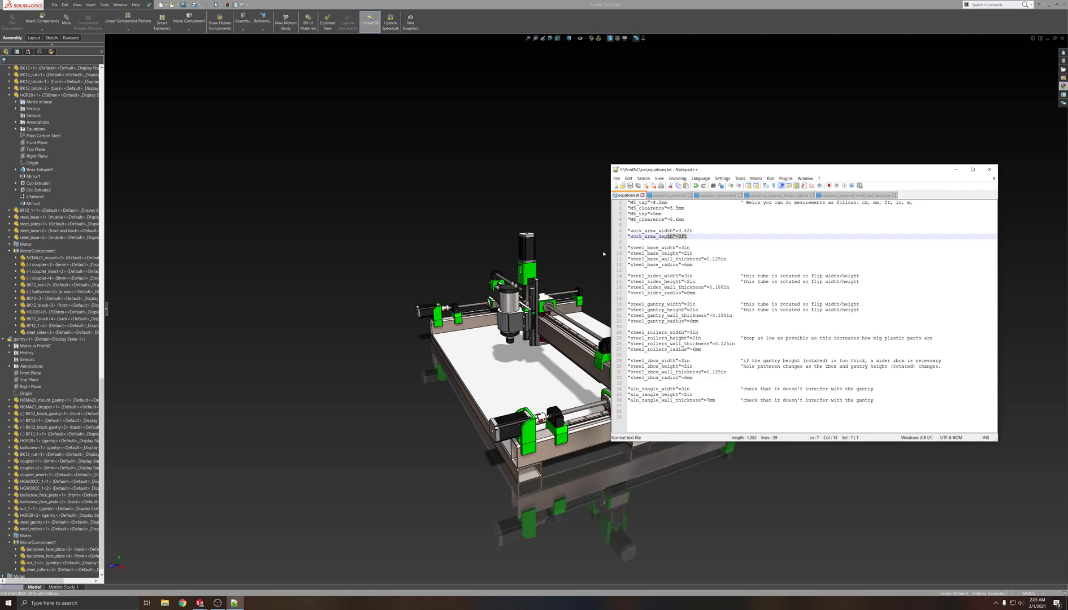
Step: Rebuild the router assembly so it reloads the edited equations file
left_click(973, 169)
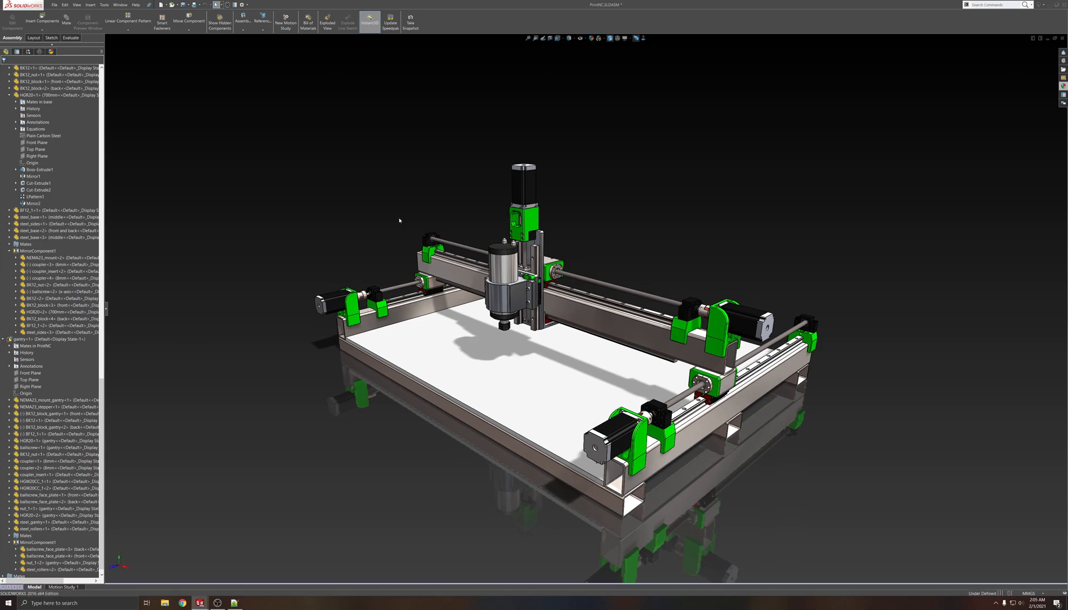
mouse_move(418, 225)
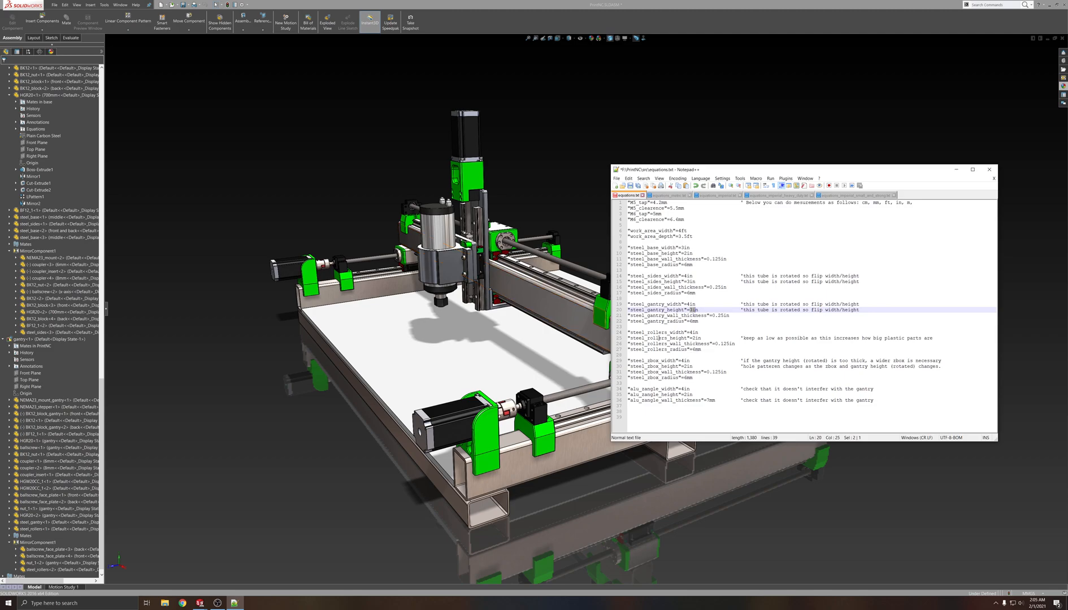
Step: Edit the steel_gantry tube height value in equations.txt to enlarge the gantry
left_click(691, 338)
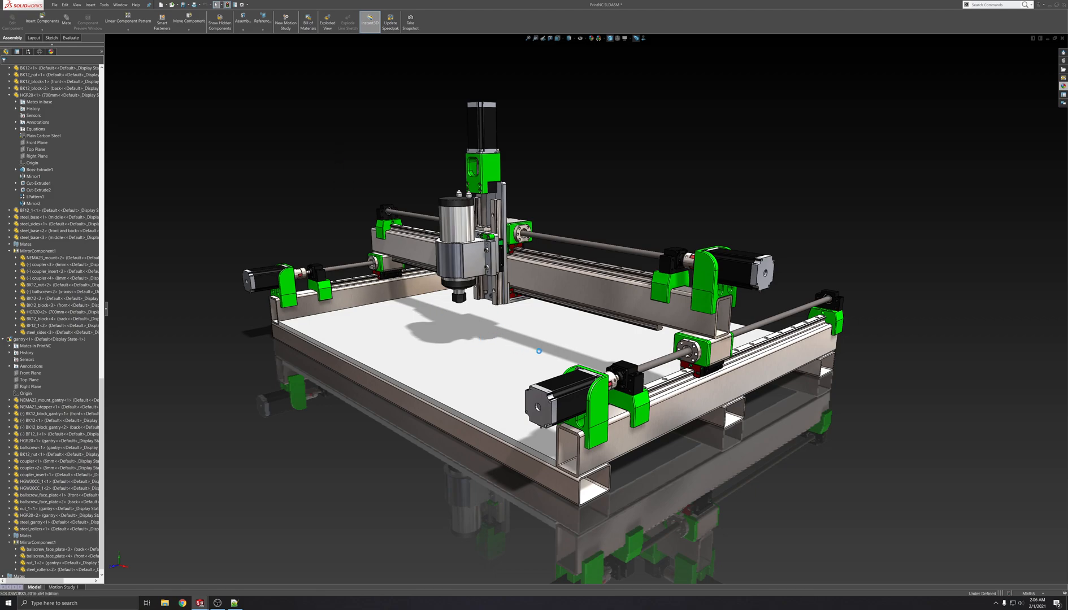
mouse_move(596, 318)
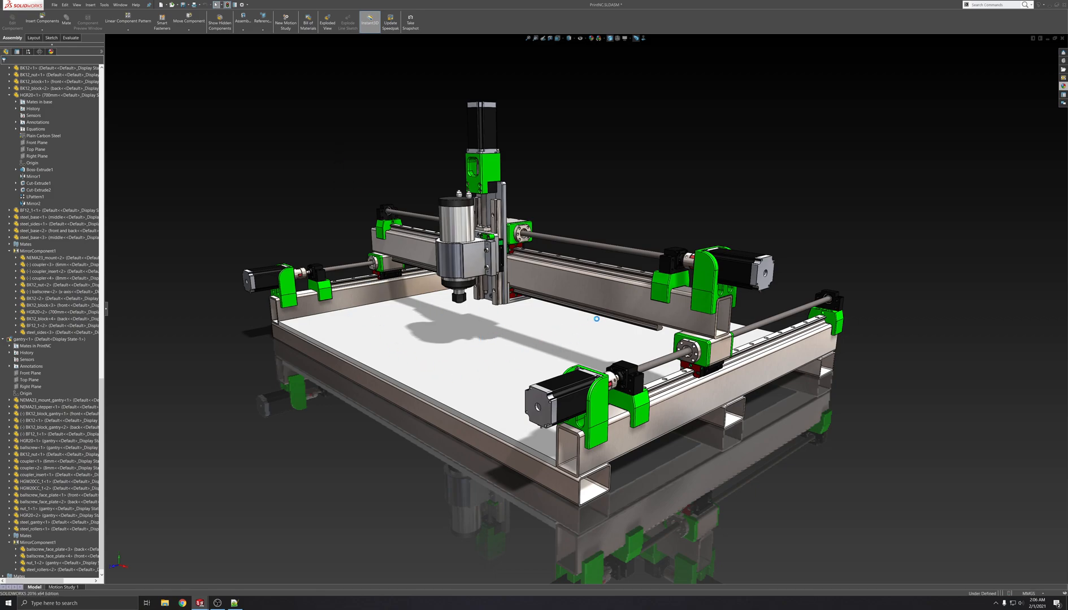
mouse_move(597, 310)
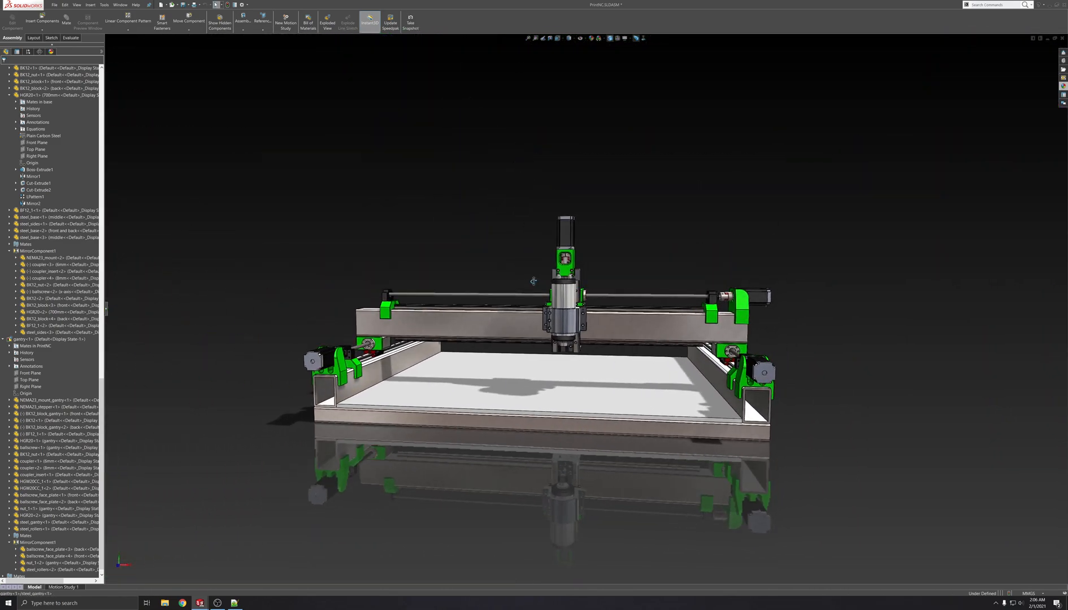
Step: Orbit the more compact router assembly to inspect the 2 ft square work area frame
left_click_drag(533, 280, 548, 273)
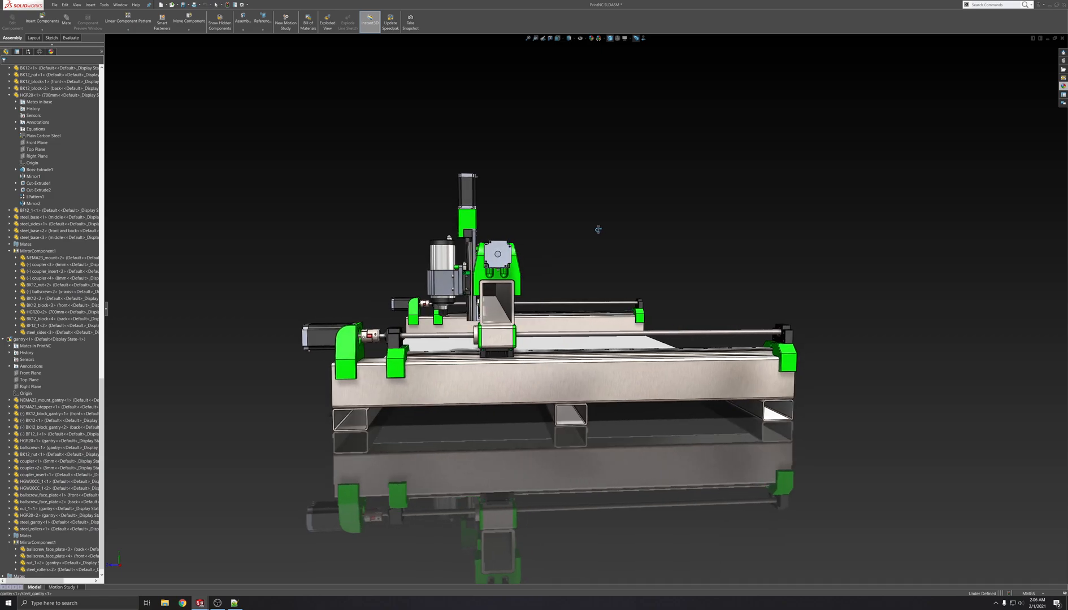
left_click_drag(598, 230, 554, 243)
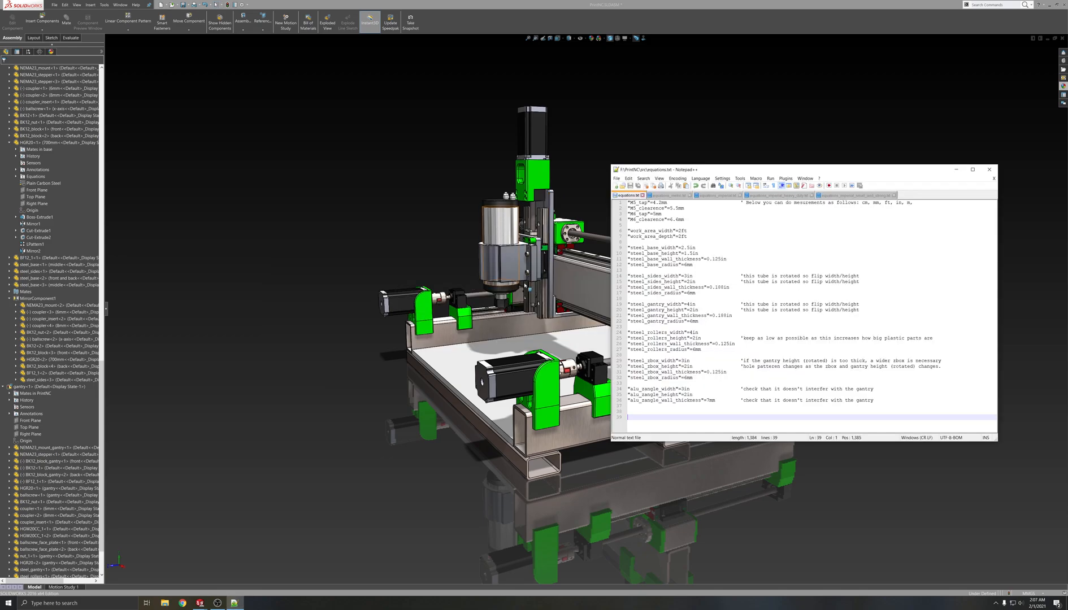
Step: Edit the global variables in equations.txt to millimetre values for a larger machine
left_click(670, 195)
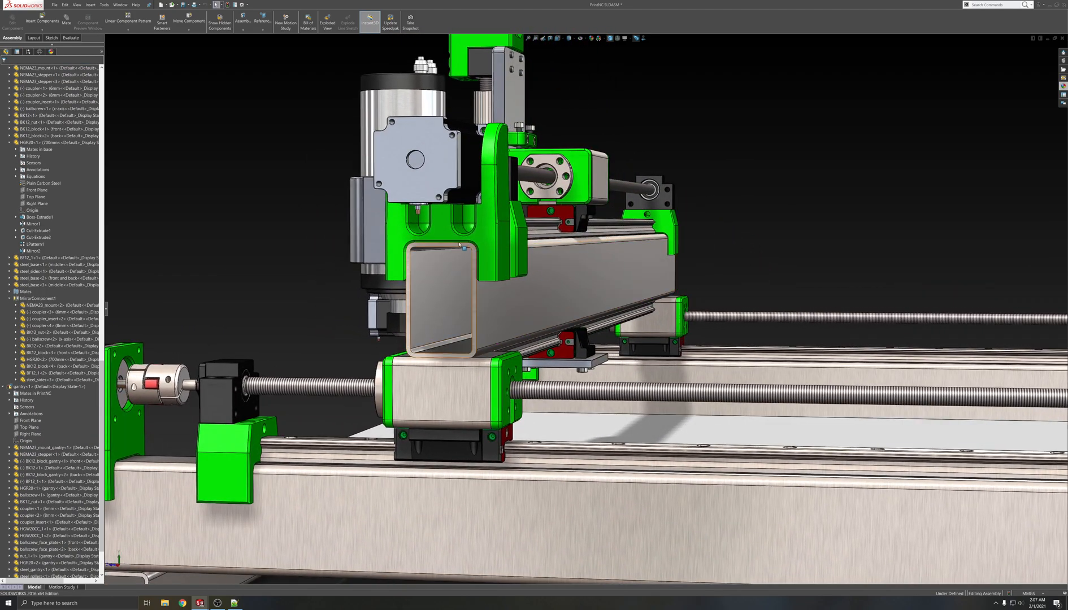
mouse_move(416, 277)
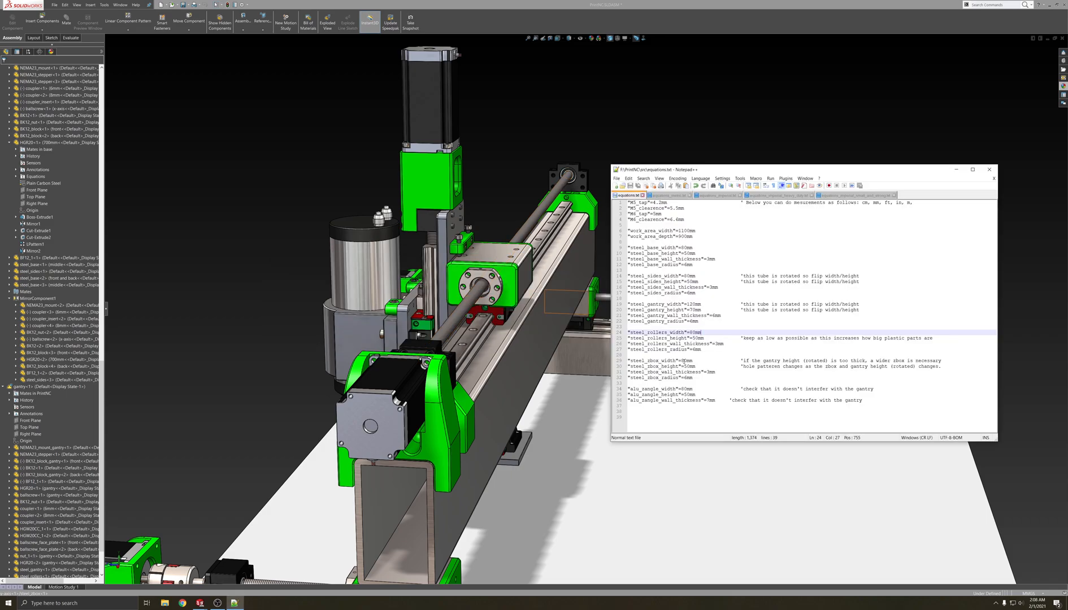
Step: Change the steel_shoe_width value to 0 in equations.txt before rebuilding
left_click(696, 361)
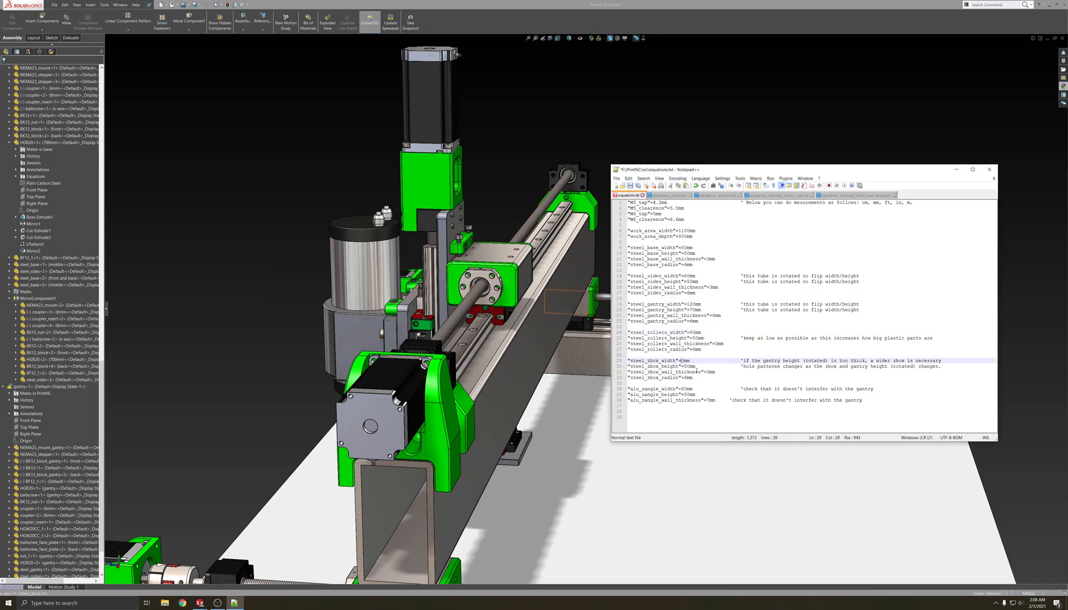
type("0")
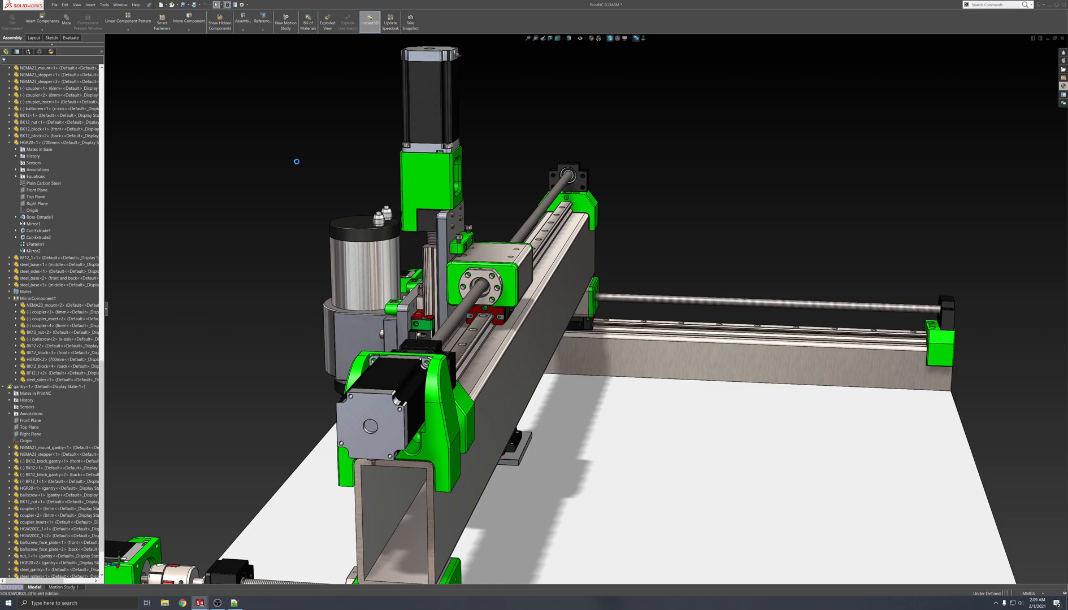
mouse_move(305, 180)
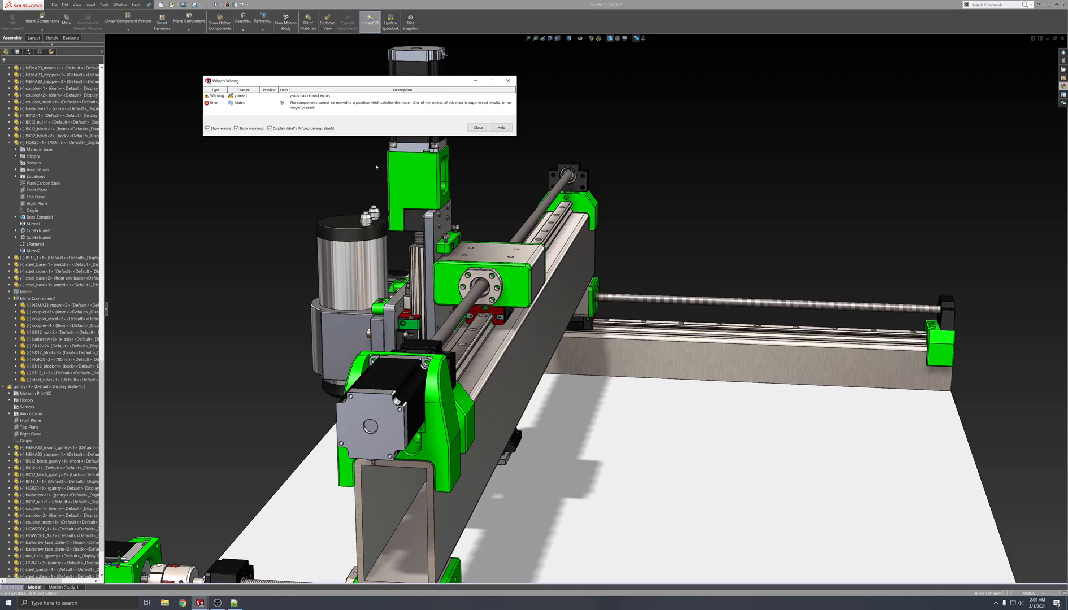
Step: Dismiss the What's Wrong rebuild error report on the resized router
left_click(478, 128)
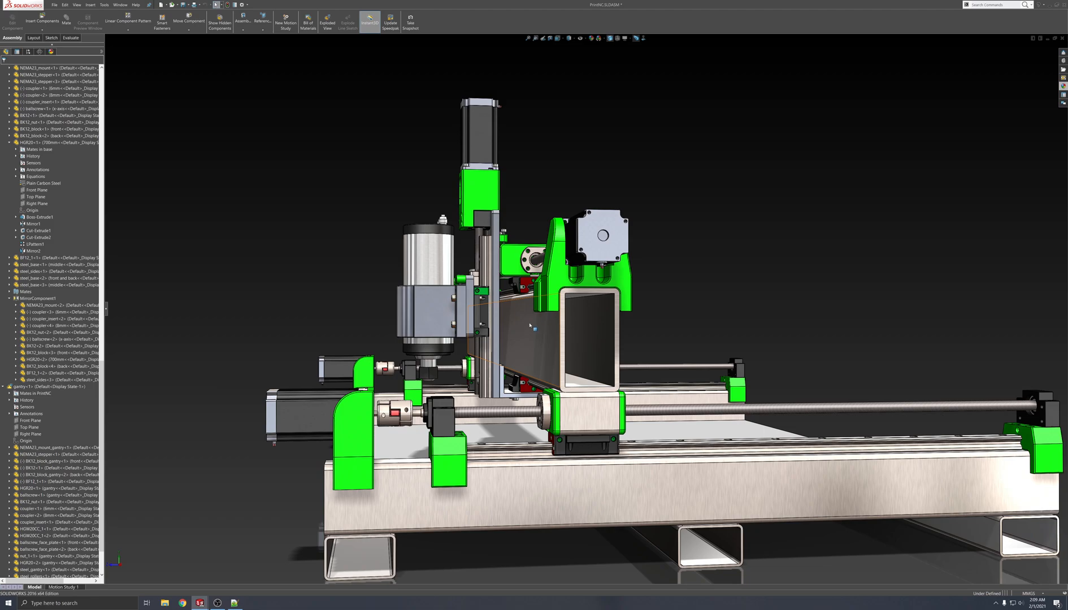
mouse_move(535, 326)
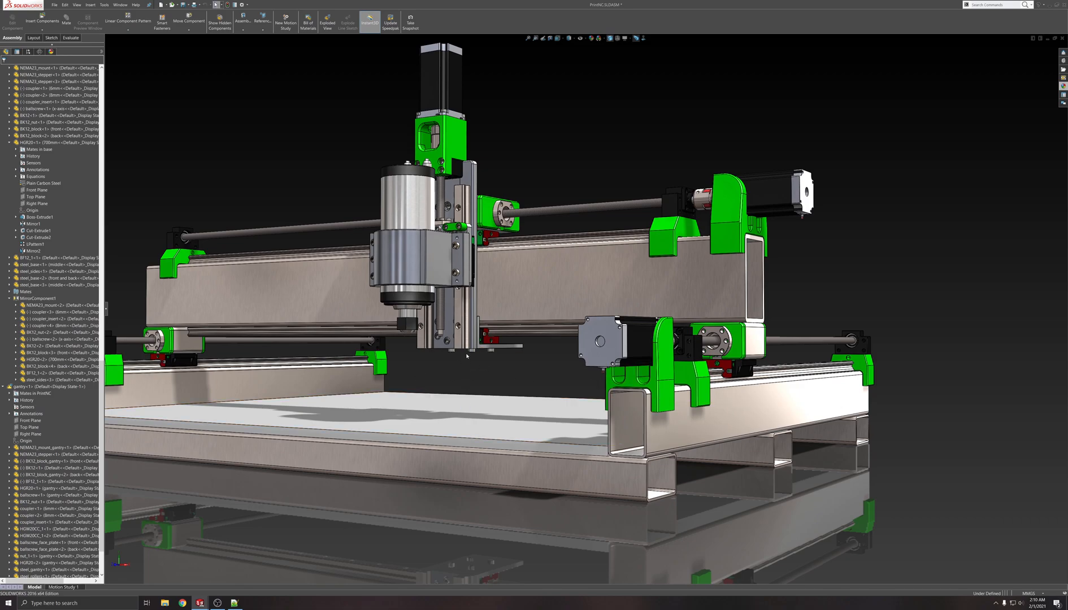
Step: Set the steel_sides tube dimension to 150 in equations.txt
key("alt+tab")
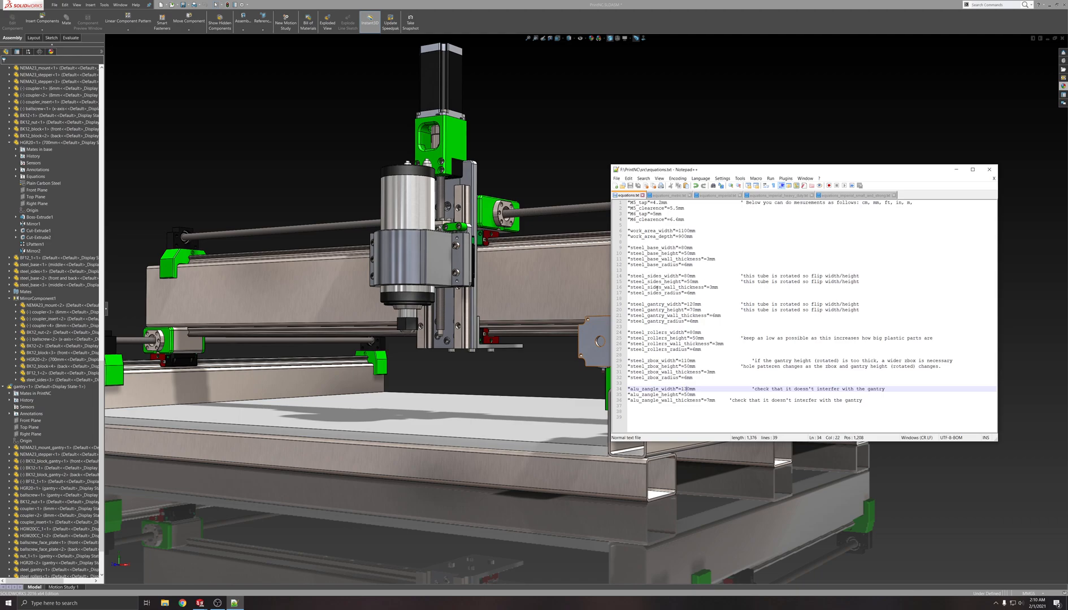
left_click(658, 275)
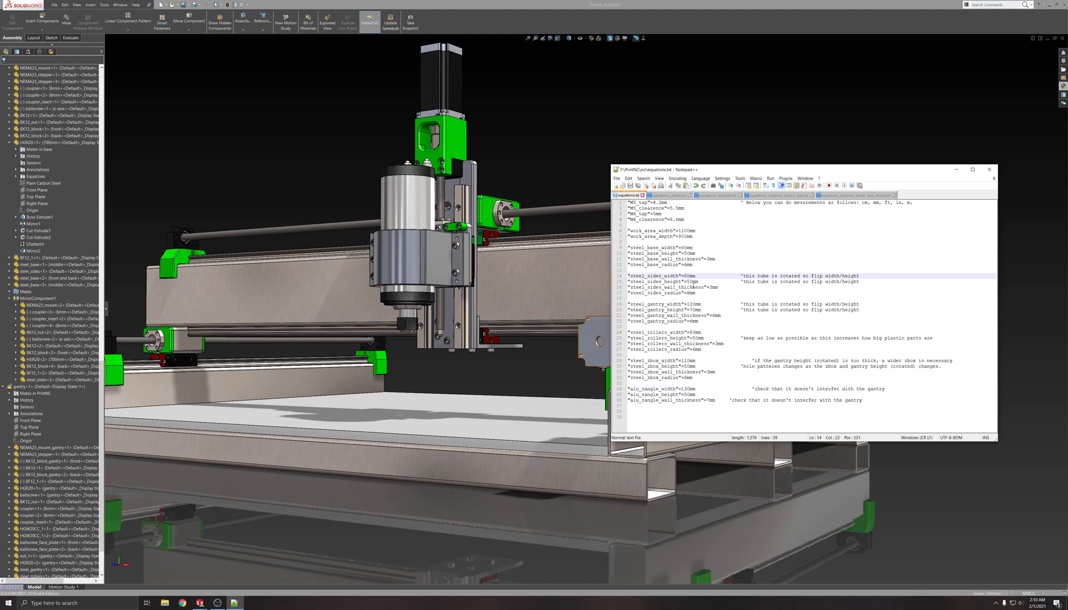
type("150")
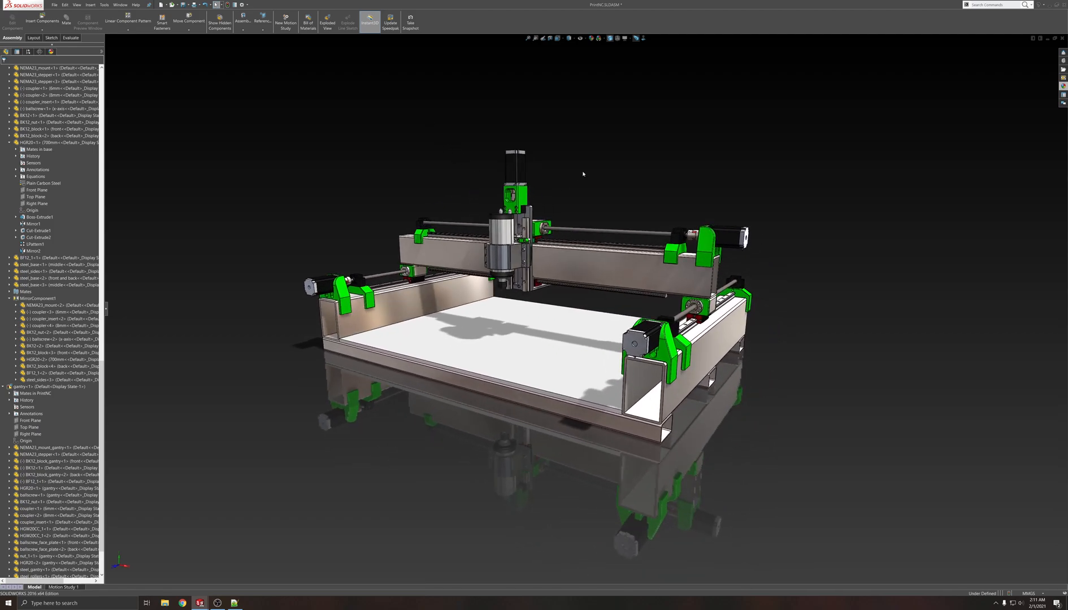
Step: Orbit around the rebuilt router to check the taller side tubes
left_click_drag(582, 174, 591, 151)
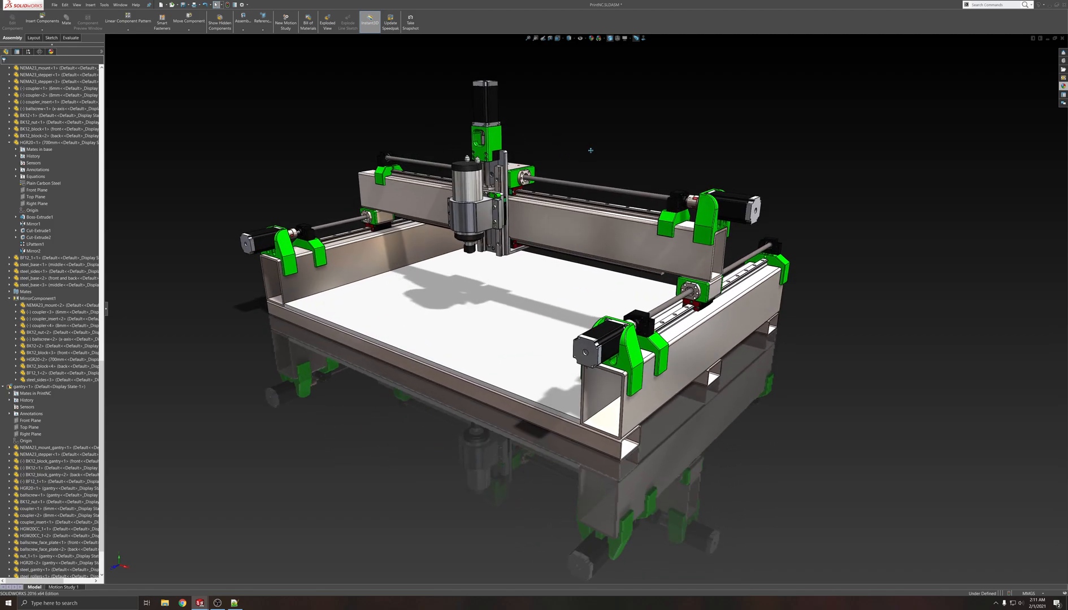